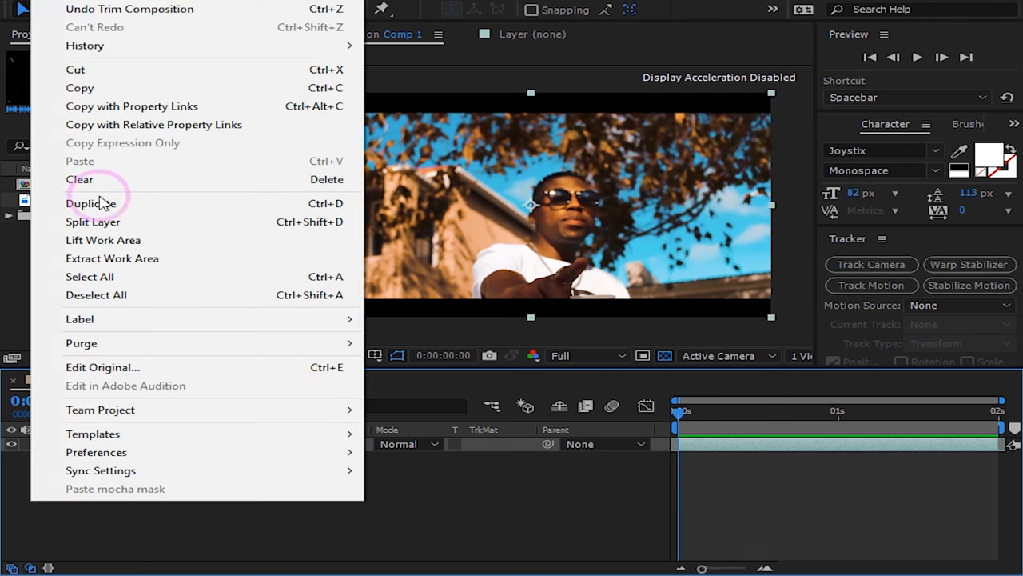
Step: Duplicate the footage layer, naming the top copy 'head' and the bottom copy 'body'
{"action": "left_click", "coordinate": [90, 203]}
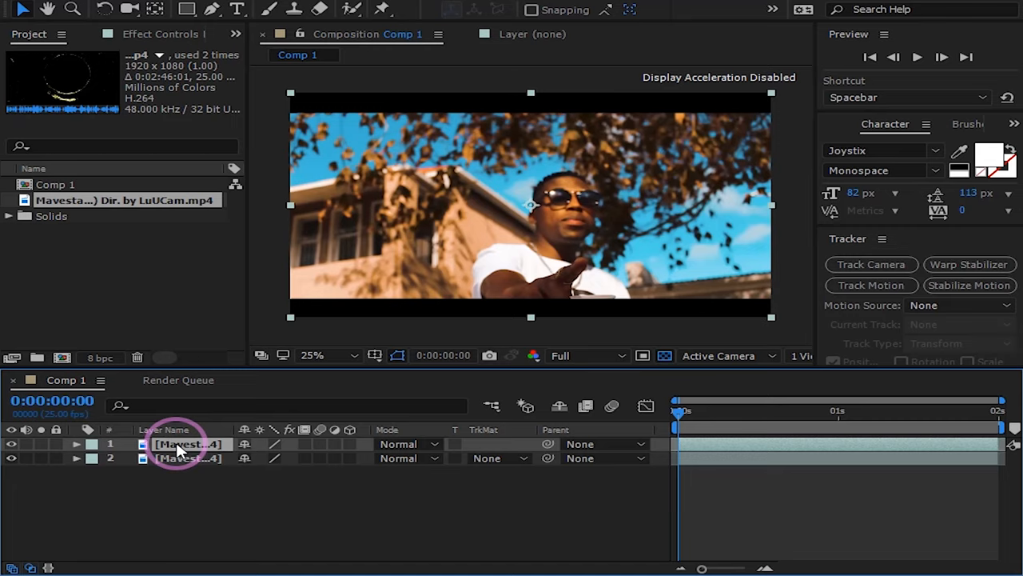
{"action": "double_click", "coordinate": [188, 443]}
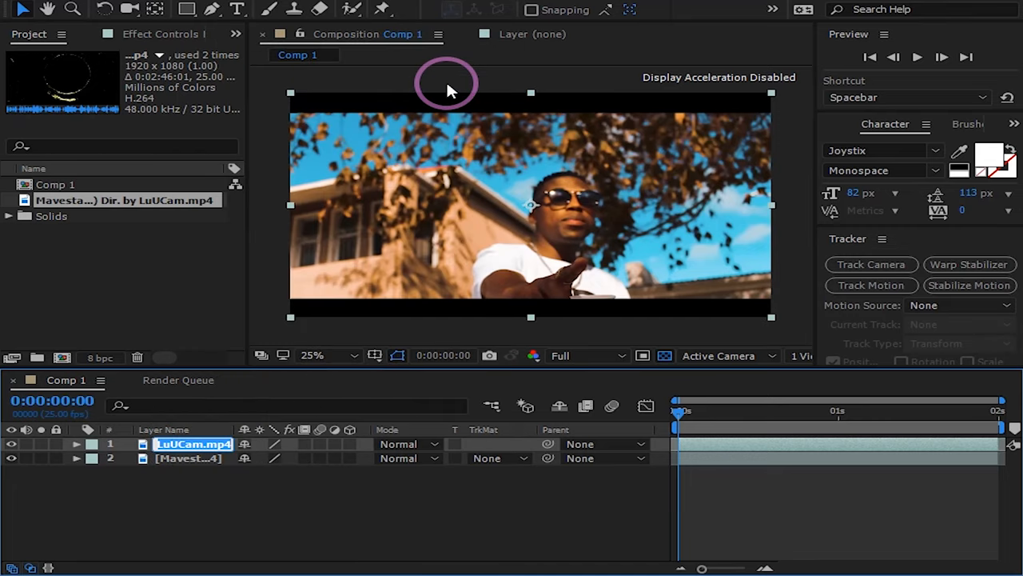
{"action": "mouse_move", "coordinate": [729, 274]}
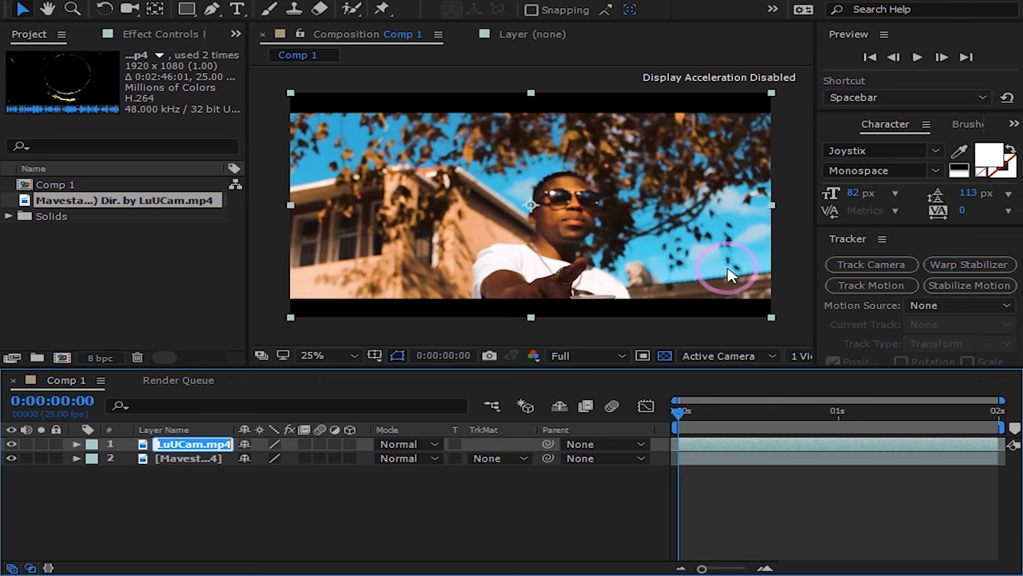
{"action": "type", "text": "head"}
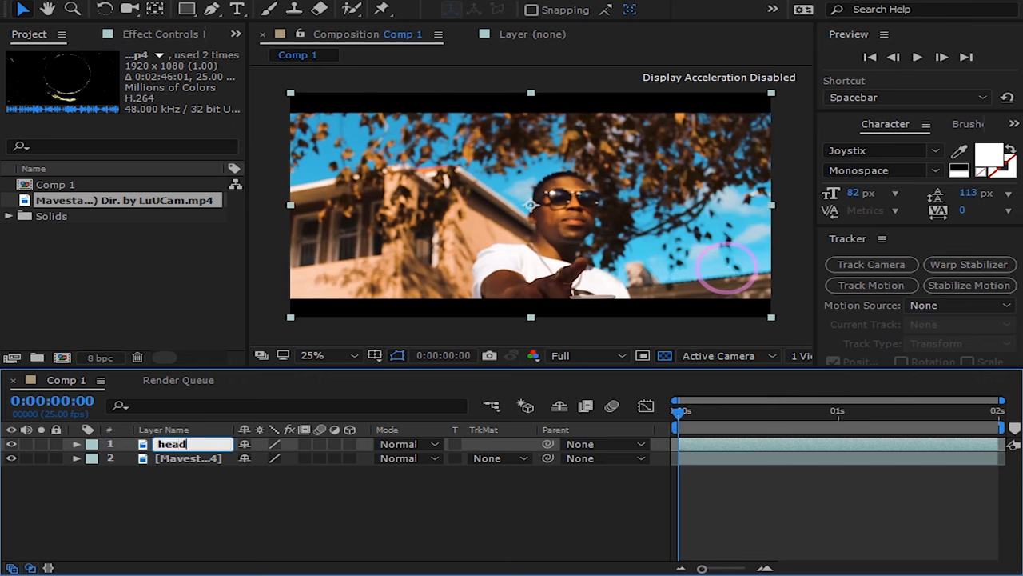
{"action": "left_click", "coordinate": [256, 458]}
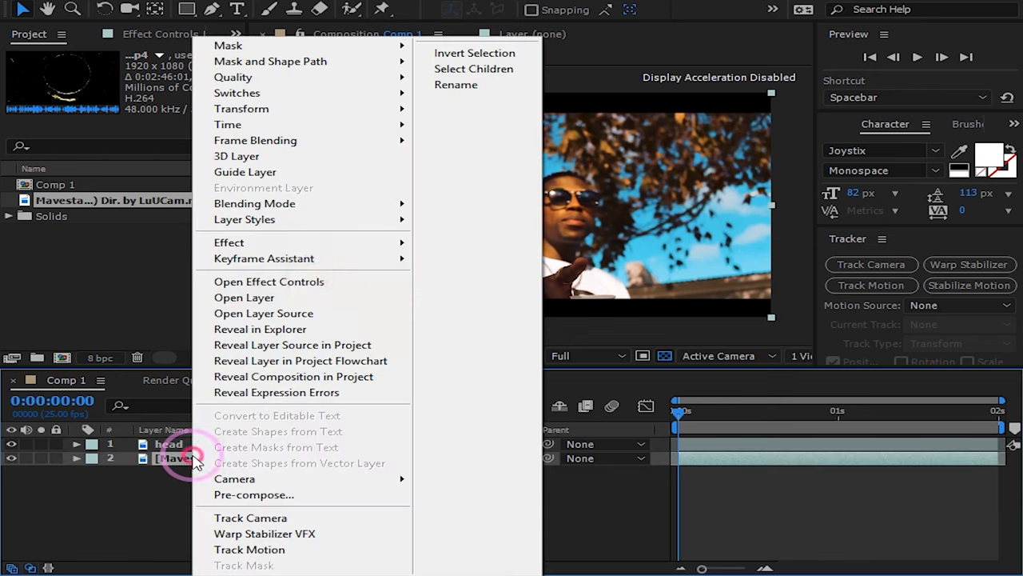
{"action": "left_click", "coordinate": [456, 84]}
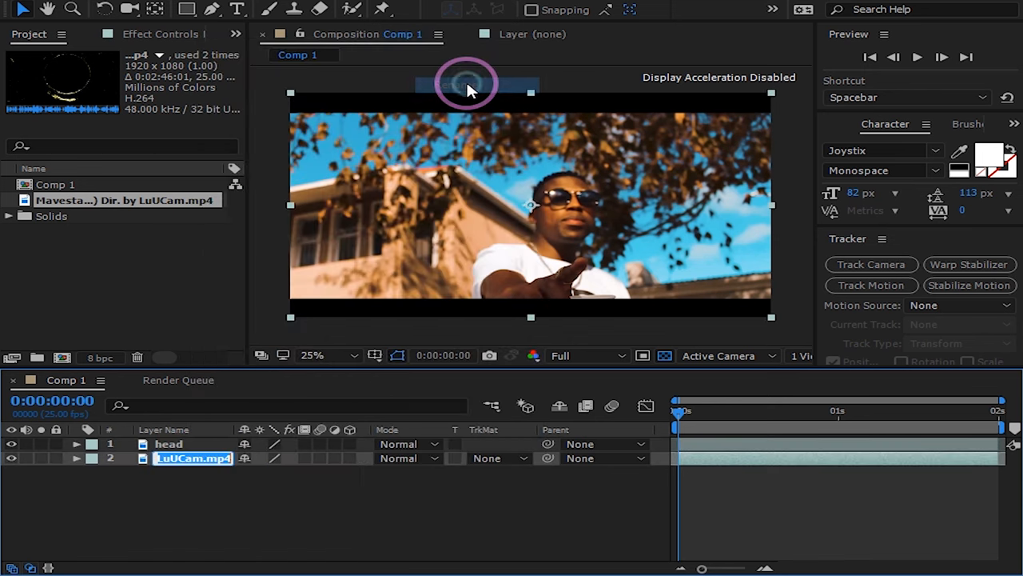
{"action": "type", "text": "b"}
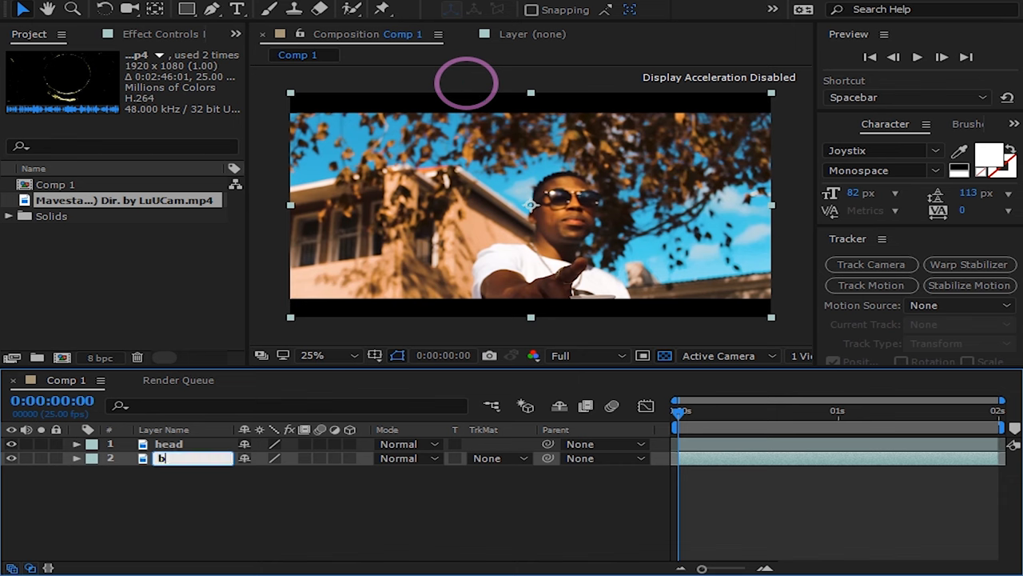
{"action": "type", "text": "ody"}
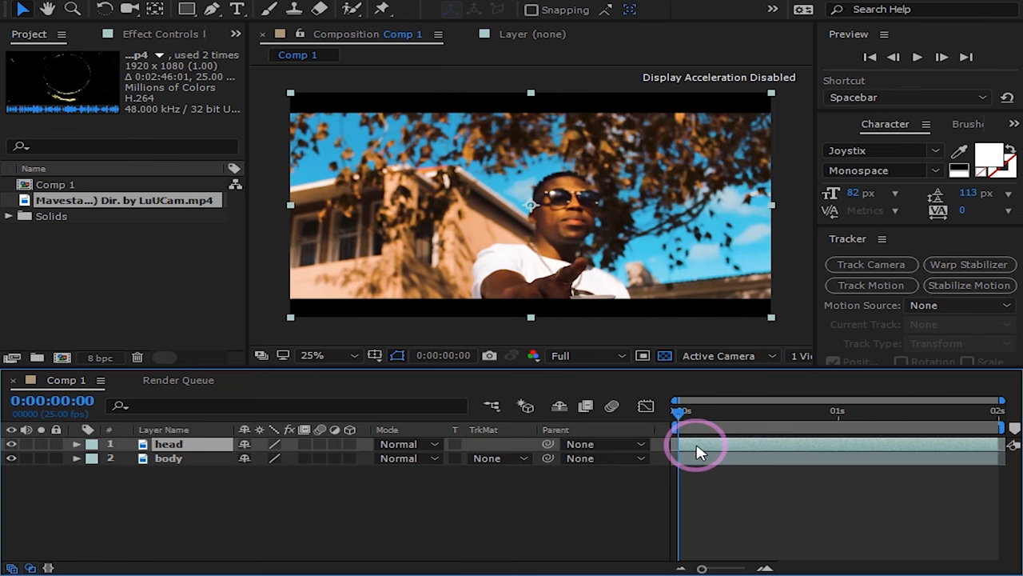
Step: Paint Roto Brush strokes in the head layer's Layer panel to outline only the head
{"action": "double_click", "coordinate": [168, 444]}
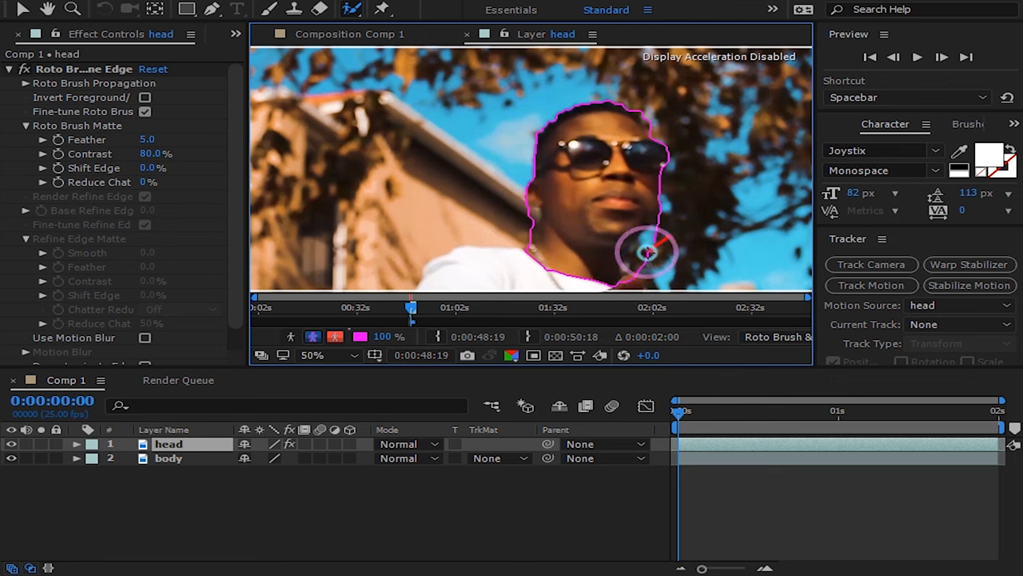
{"action": "left_click_drag", "start_coordinate": [648, 251], "coordinate": [559, 268]}
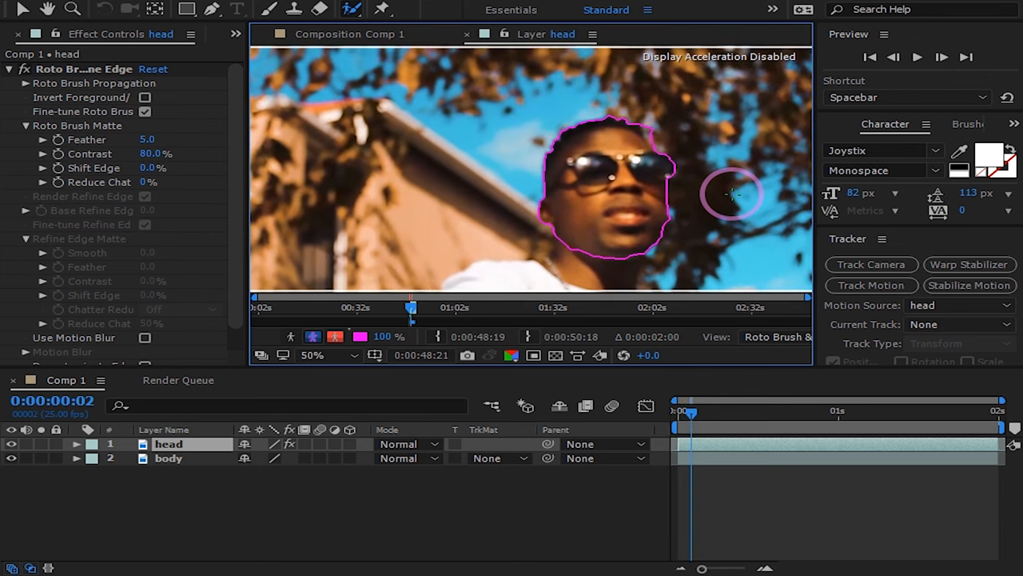
{"action": "left_click_drag", "start_coordinate": [732, 194], "coordinate": [648, 128]}
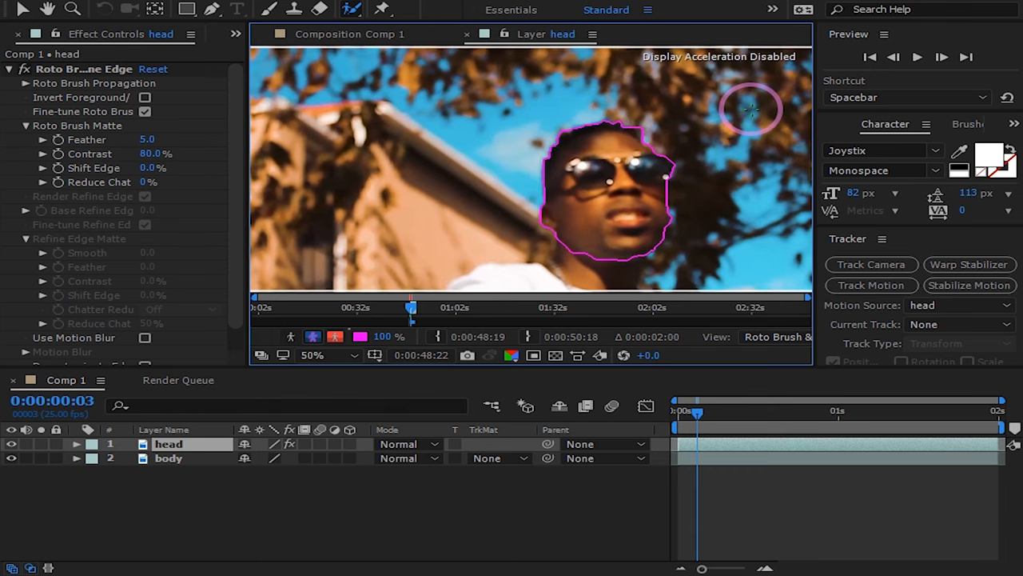
{"action": "left_click_drag", "start_coordinate": [751, 110], "coordinate": [647, 128]}
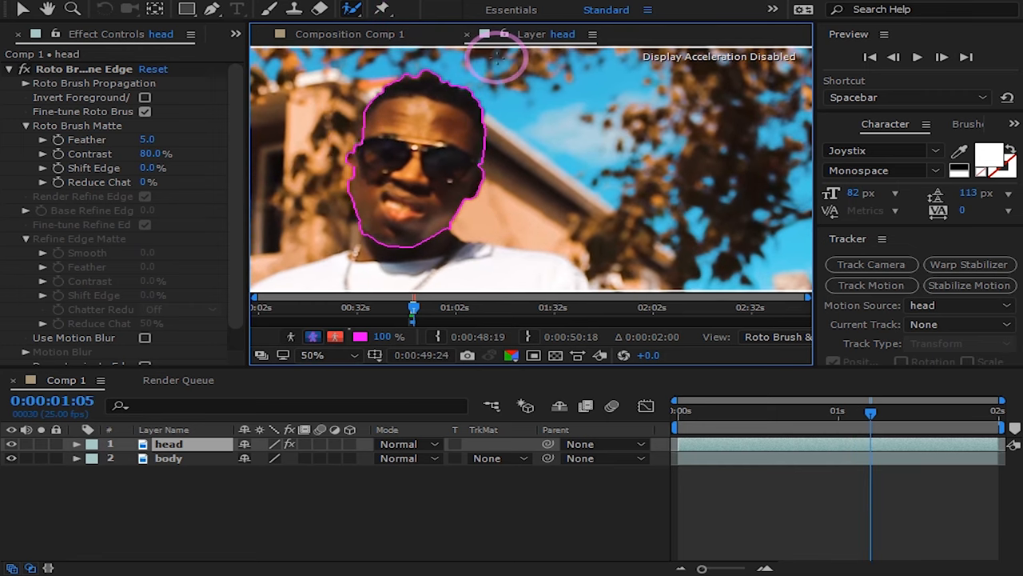
{"action": "mouse_move", "coordinate": [344, 196]}
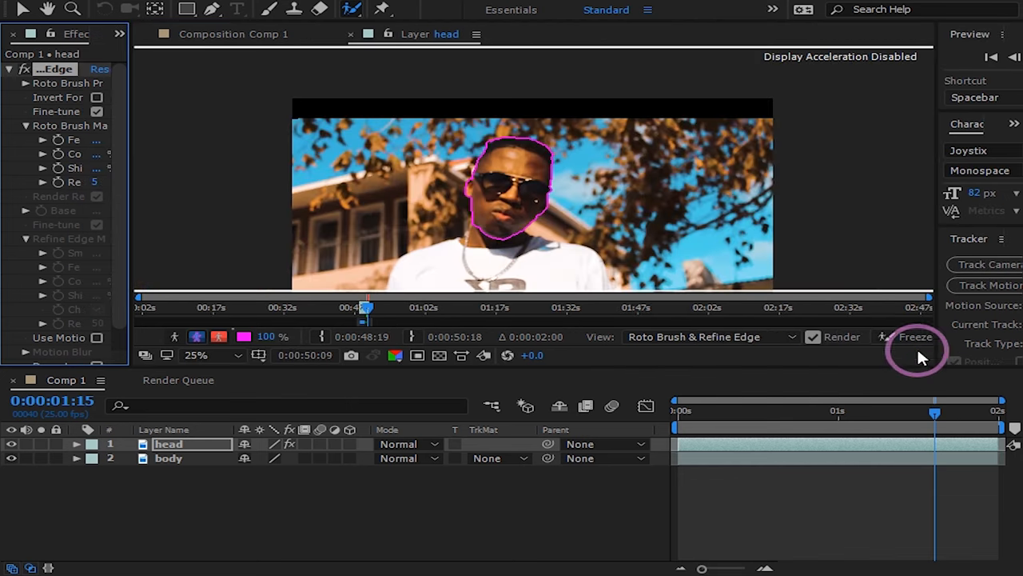
Step: Freeze the head layer's Roto Brush matte and return to the Comp 1 composition
{"action": "left_click", "coordinate": [915, 336]}
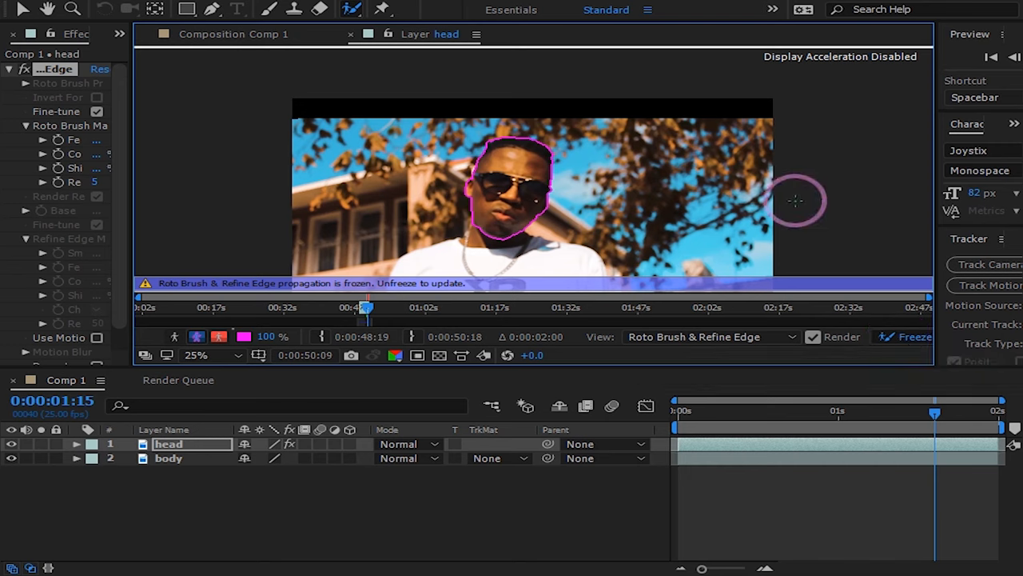
{"action": "left_click", "coordinate": [234, 33]}
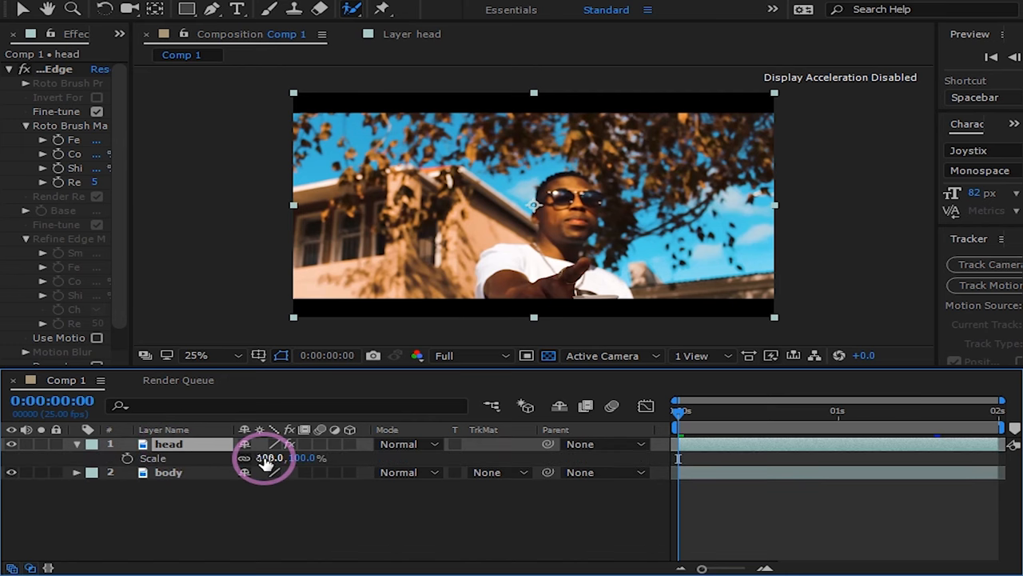
Step: Scrub the head layer's Scale value upward until the head looks oversized
{"action": "left_click_drag", "start_coordinate": [272, 457], "coordinate": [284, 457]}
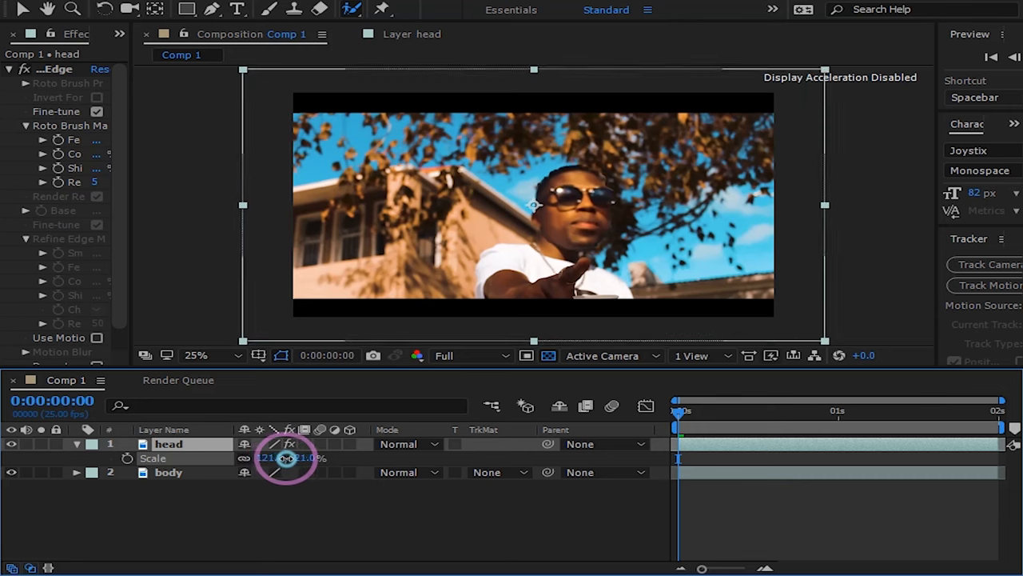
{"action": "left_click_drag", "start_coordinate": [284, 458], "coordinate": [308, 458]}
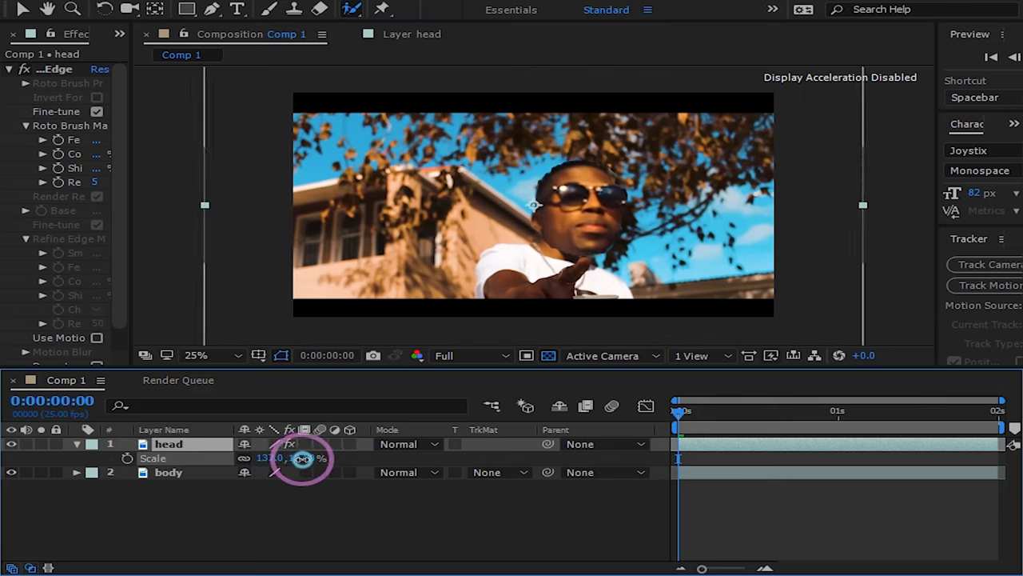
{"action": "left_click_drag", "start_coordinate": [302, 458], "coordinate": [310, 458]}
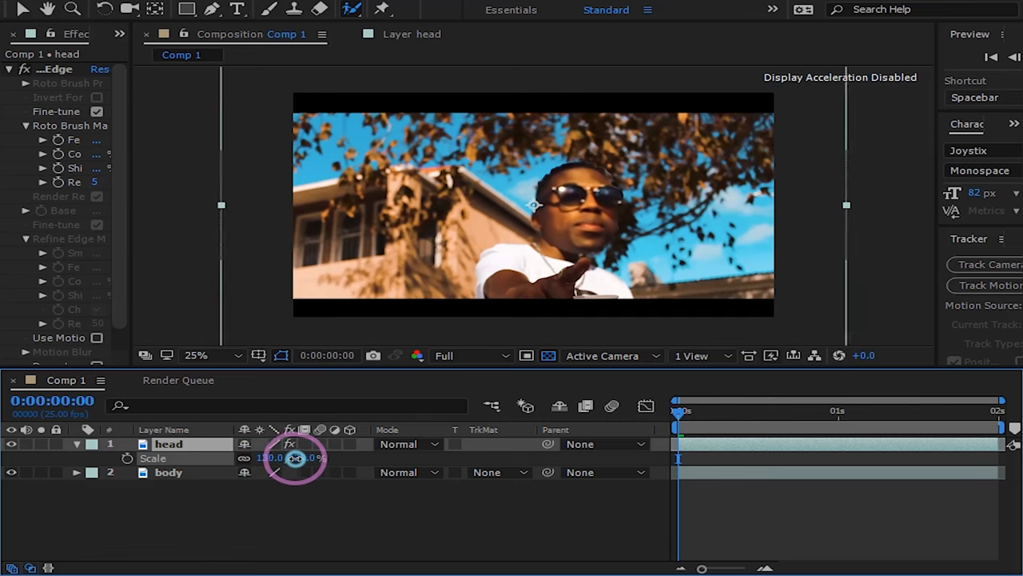
{"action": "left_click_drag", "start_coordinate": [296, 457], "coordinate": [308, 457]}
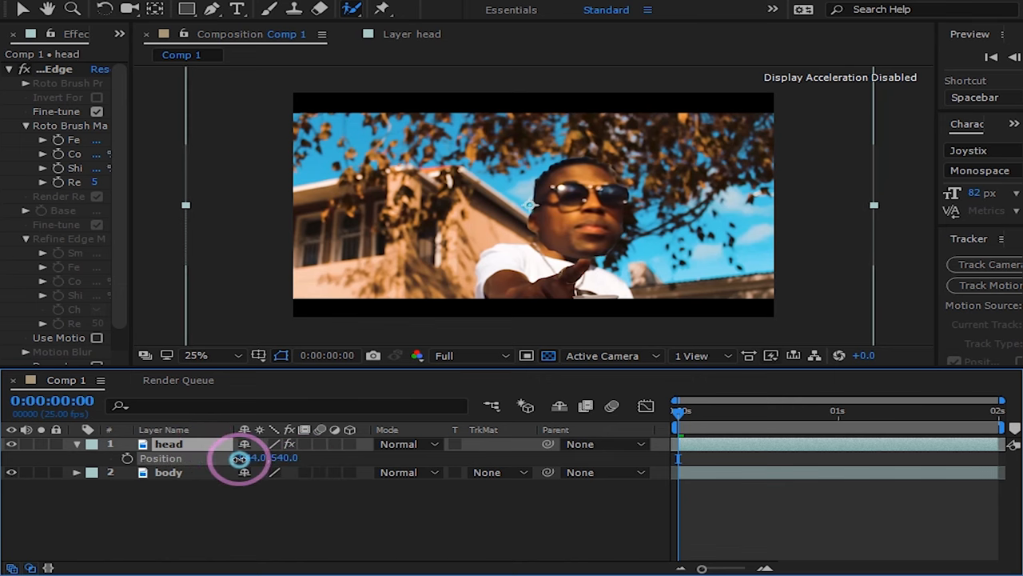
Step: Stop the preview at frame 9 and raise the head's Position to 940, 489
{"action": "double_click", "coordinate": [168, 444]}
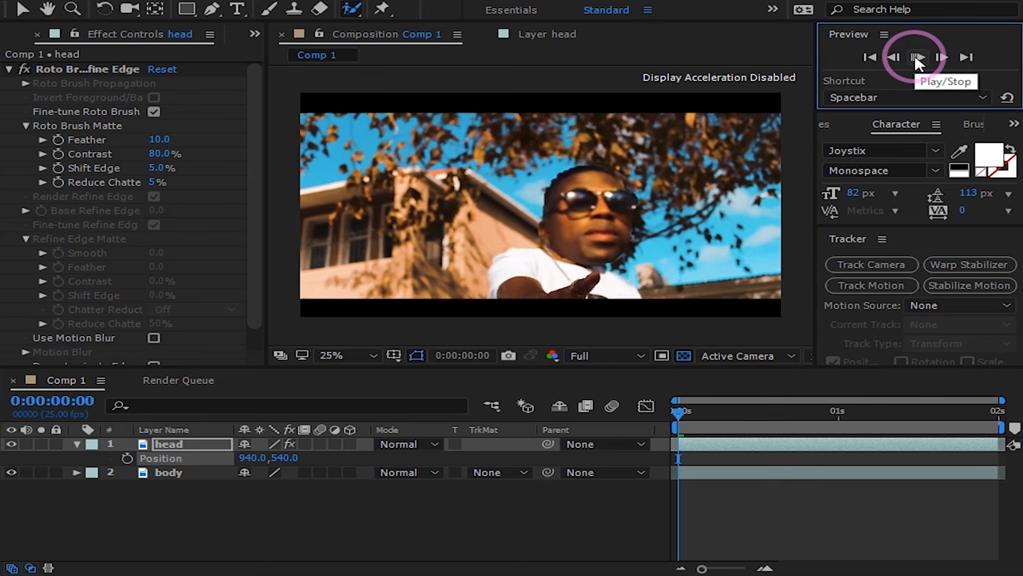
{"action": "left_click", "coordinate": [917, 57]}
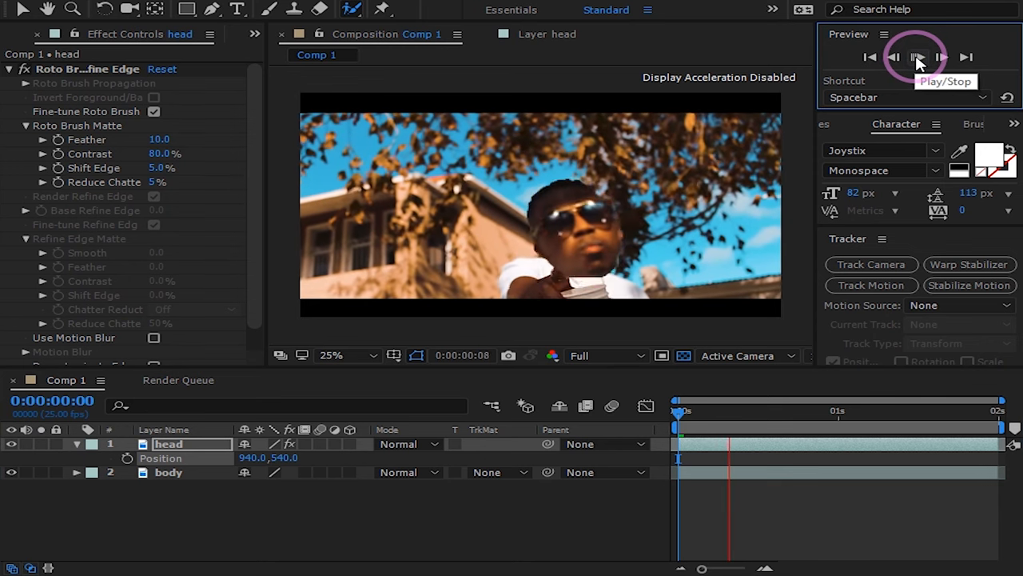
{"action": "left_click", "coordinate": [916, 57]}
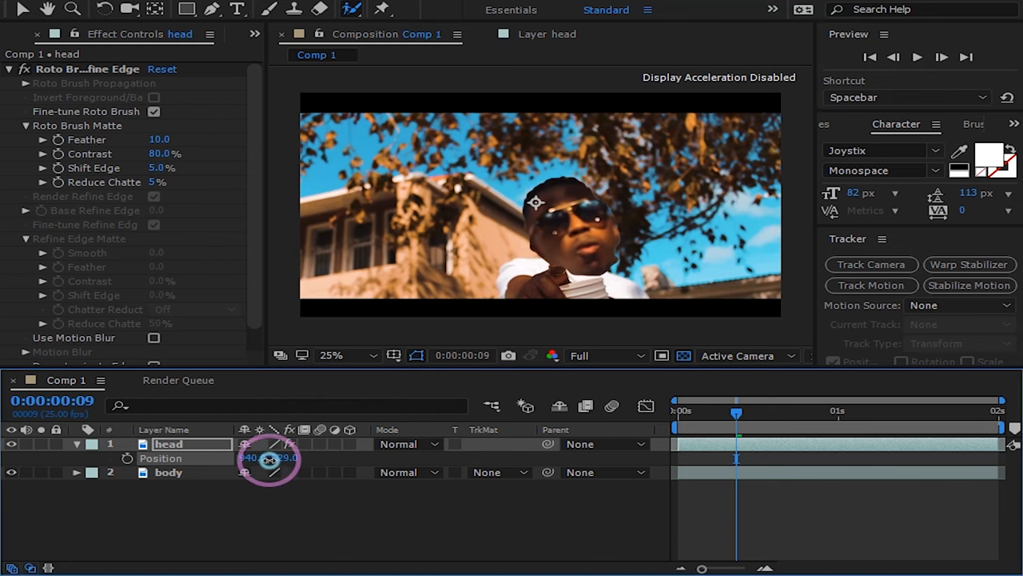
{"action": "left_click_drag", "start_coordinate": [269, 458], "coordinate": [229, 462]}
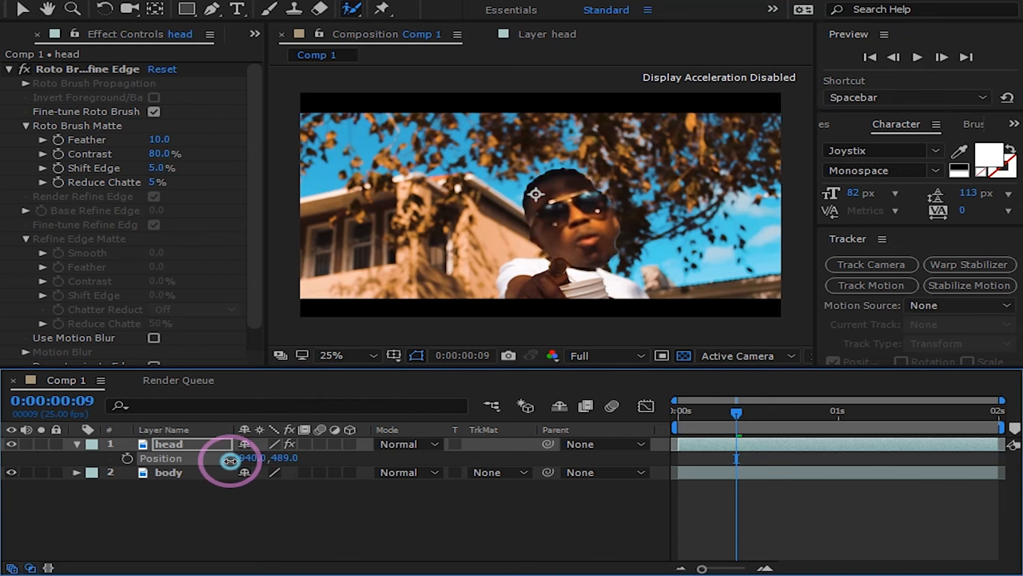
{"action": "left_click", "coordinate": [917, 56]}
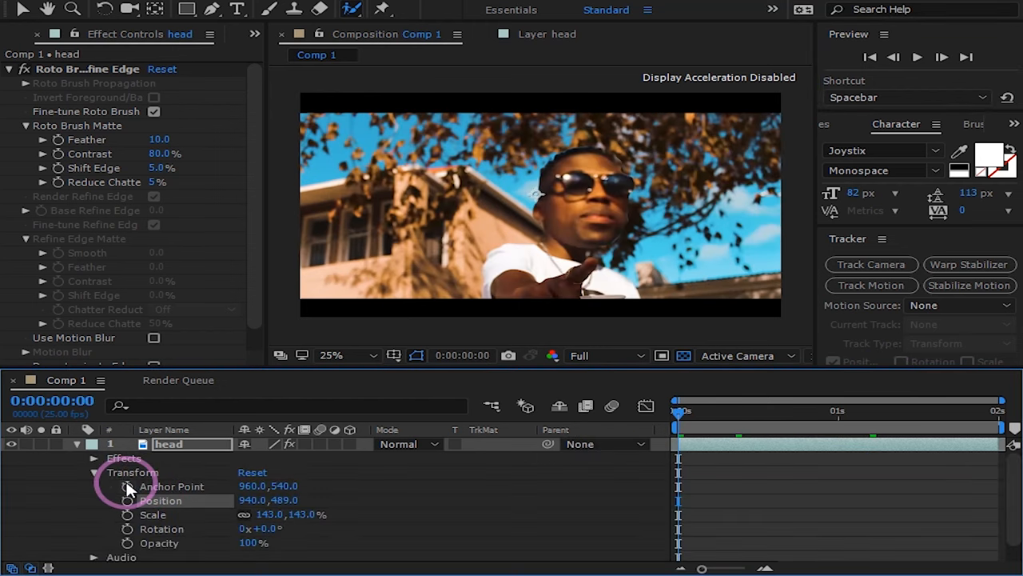
Step: Set keyframes on all five head-layer transform properties at 0:00:00:00
{"action": "left_click", "coordinate": [127, 499]}
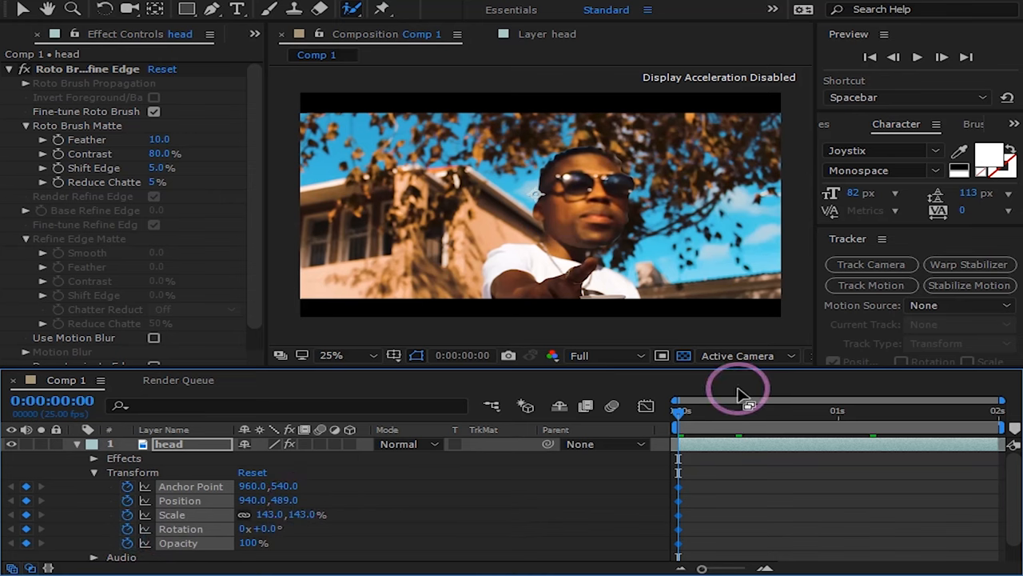
{"action": "mouse_move", "coordinate": [679, 420]}
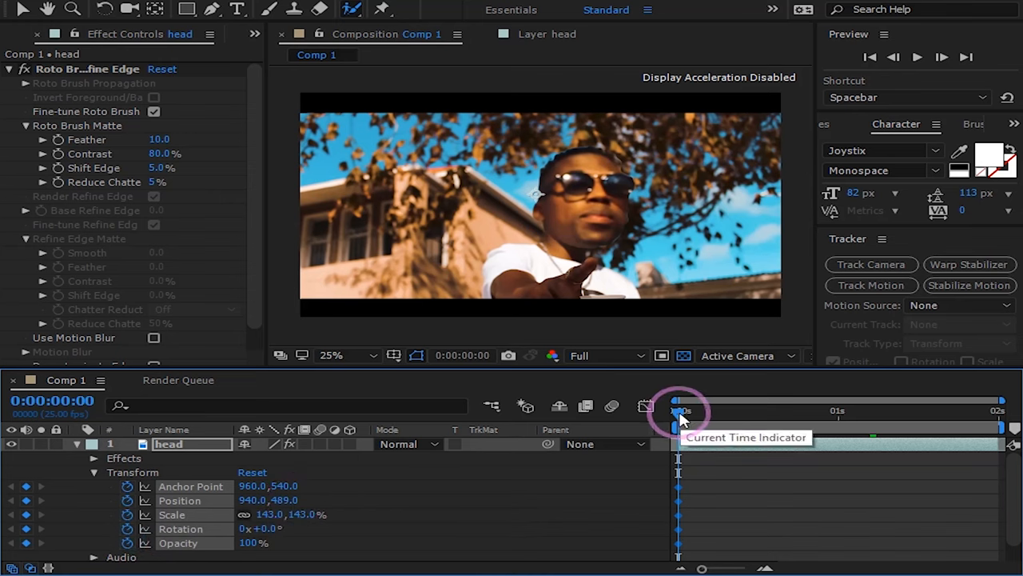
Step: Step through frames 2–16, keyframing the head's position at frames 6, 9 and 11
{"action": "left_click_drag", "start_coordinate": [678, 411], "coordinate": [686, 410]}
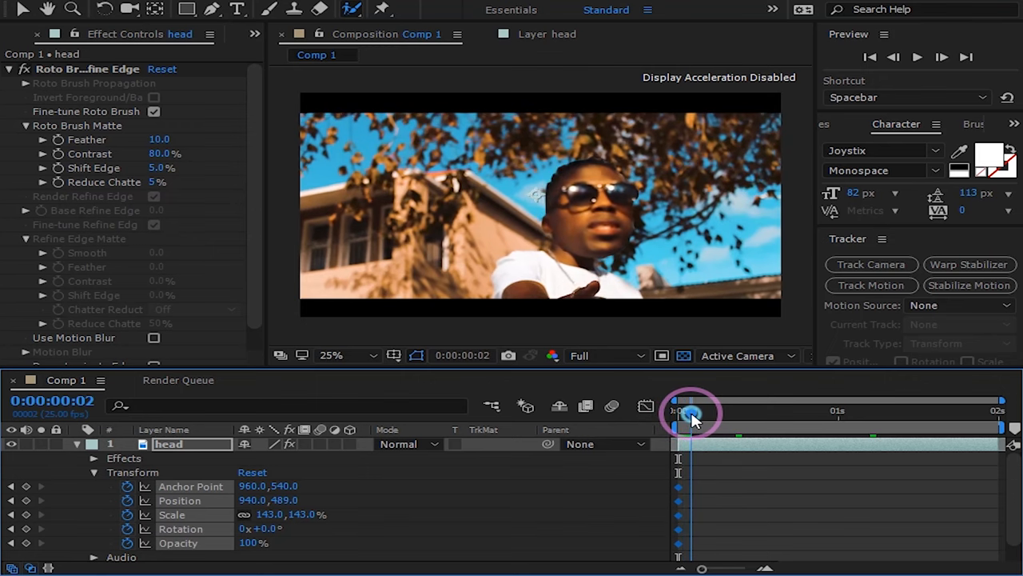
{"action": "left_click_drag", "start_coordinate": [689, 413], "coordinate": [701, 414]}
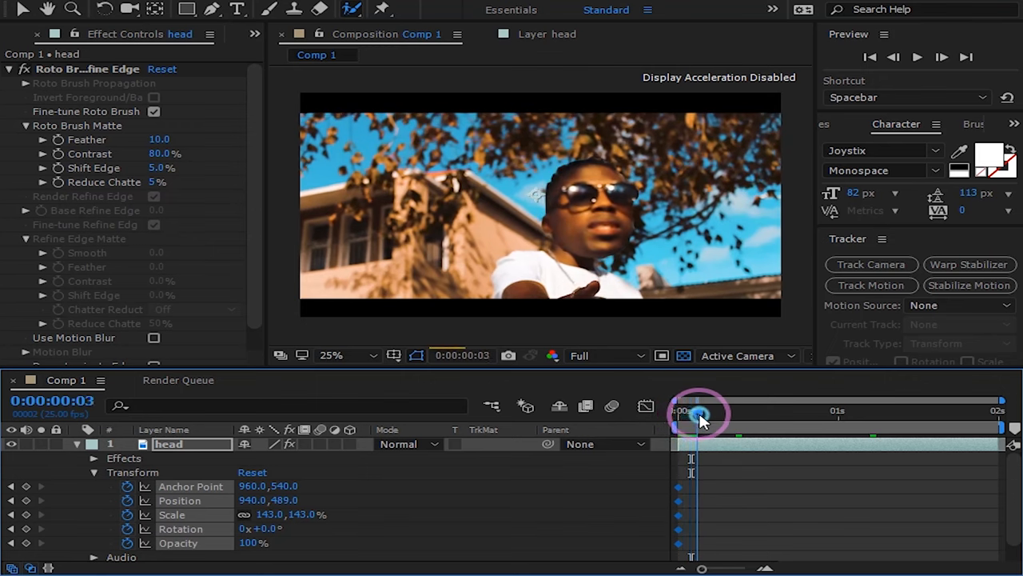
{"action": "left_click_drag", "start_coordinate": [700, 414], "coordinate": [707, 414]}
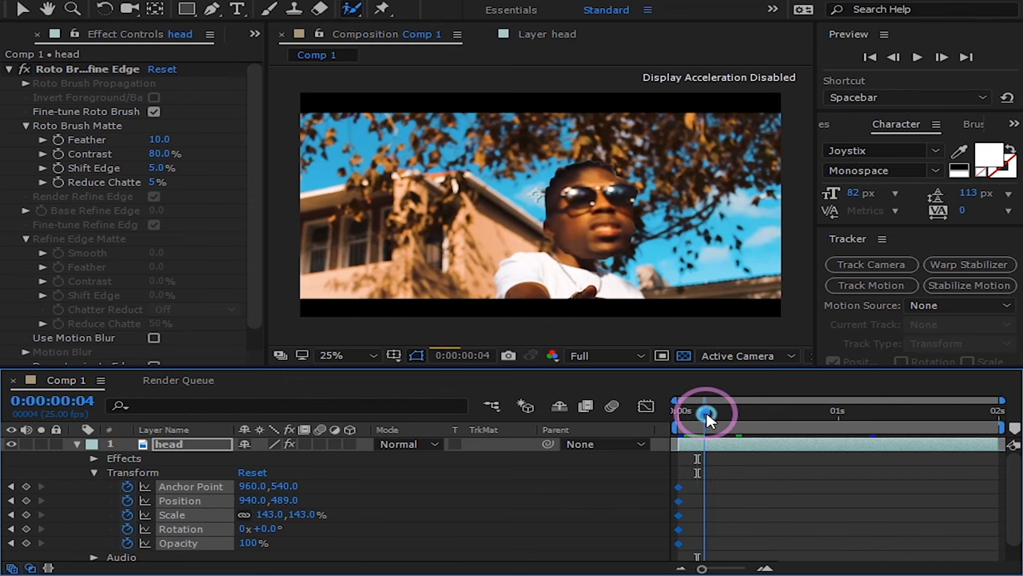
{"action": "left_click_drag", "start_coordinate": [707, 413], "coordinate": [716, 414]}
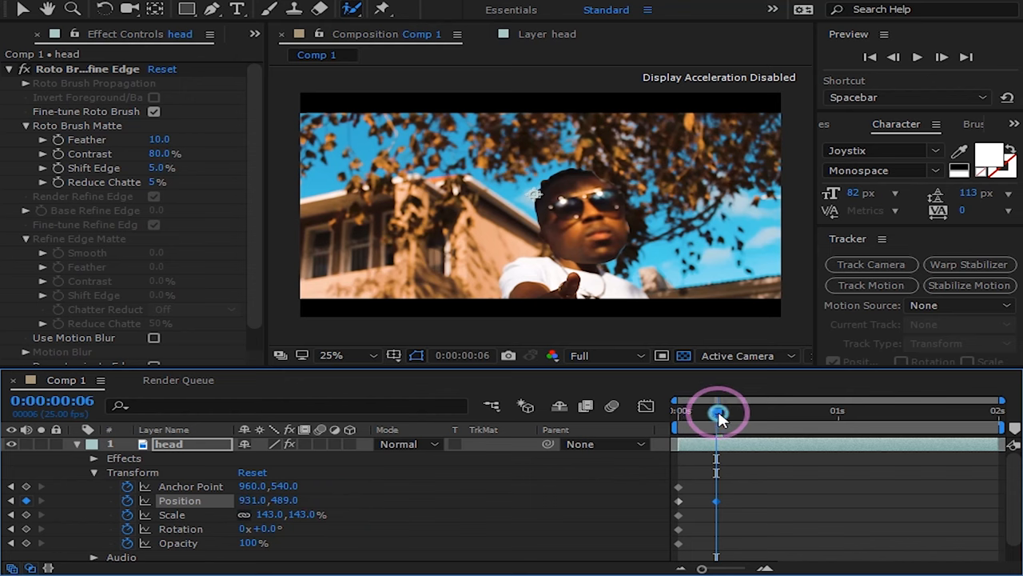
{"action": "left_click_drag", "start_coordinate": [717, 411], "coordinate": [729, 412]}
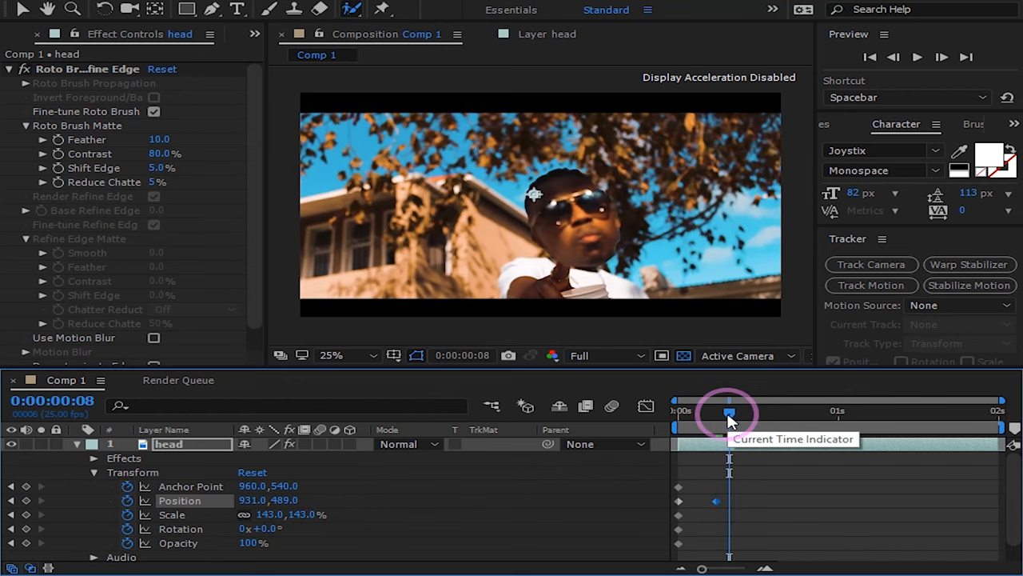
{"action": "left_click_drag", "start_coordinate": [729, 414], "coordinate": [737, 414]}
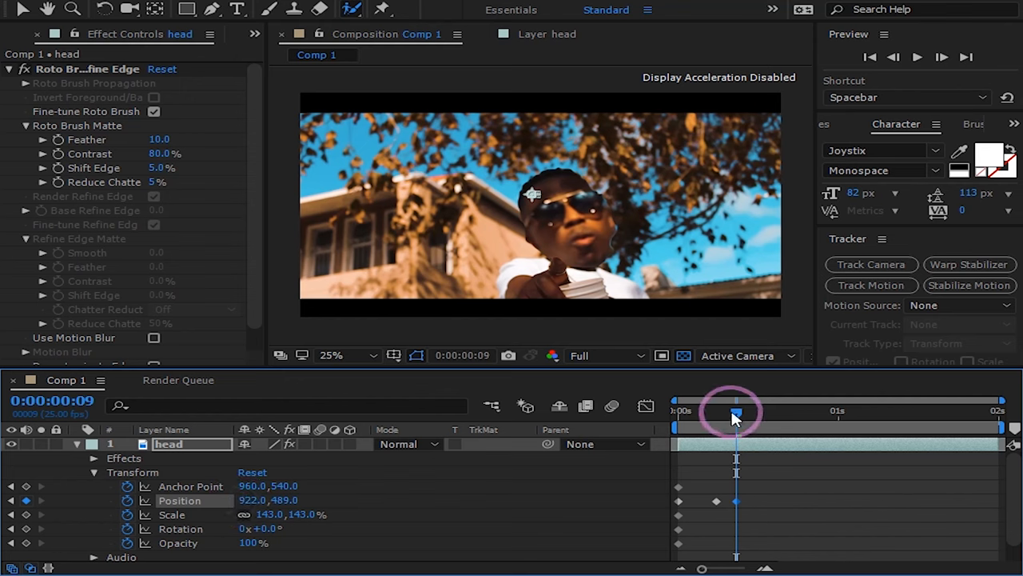
{"action": "left_click_drag", "start_coordinate": [735, 412], "coordinate": [749, 412]}
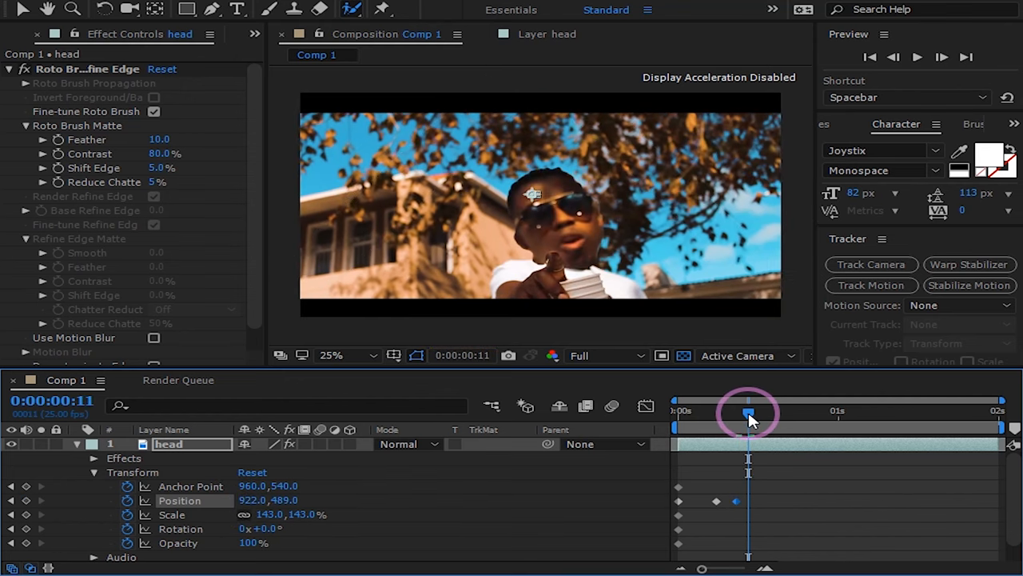
{"action": "mouse_move", "coordinate": [749, 412]}
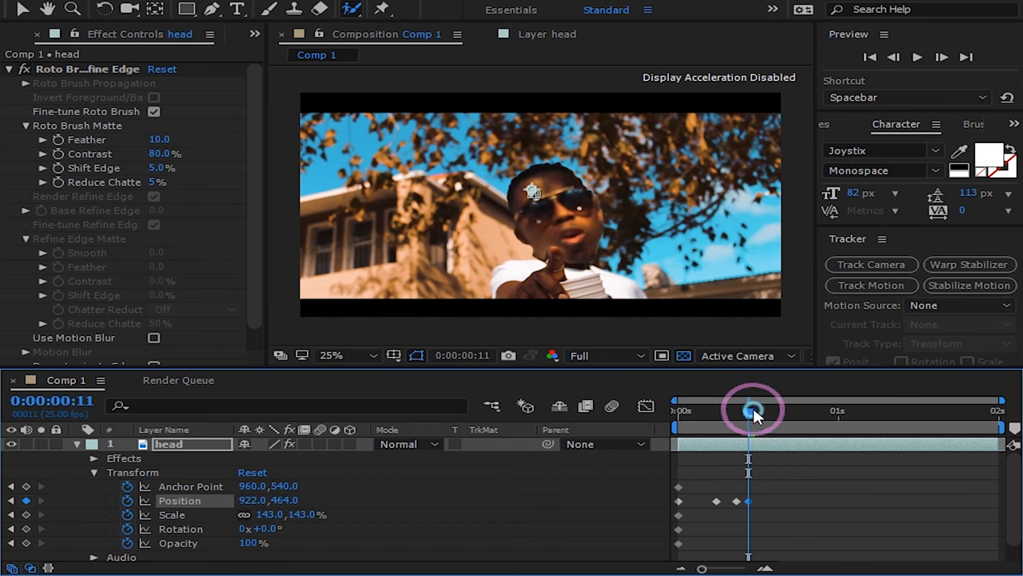
{"action": "left_click_drag", "start_coordinate": [749, 412], "coordinate": [761, 412]}
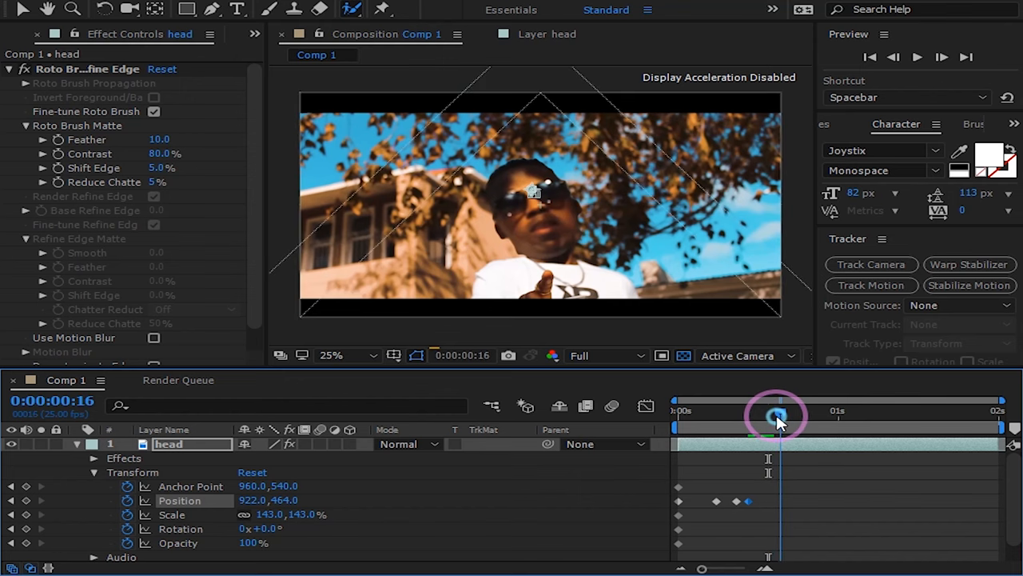
Step: Align the head with the body using position keyframes at frames 16 and 18
{"action": "left_click_drag", "start_coordinate": [775, 419], "coordinate": [781, 420]}
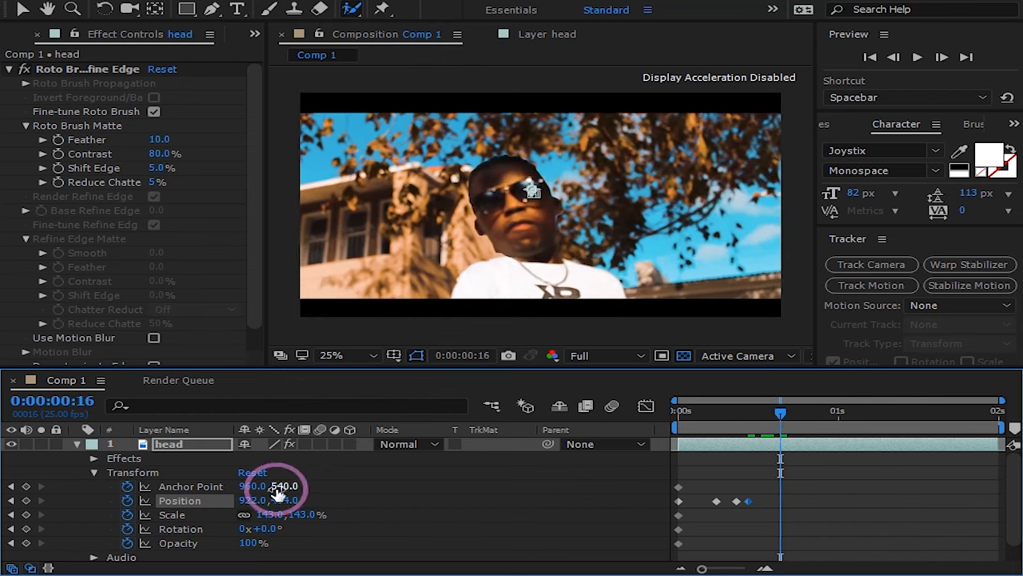
{"action": "left_click_drag", "start_coordinate": [280, 486], "coordinate": [259, 500]}
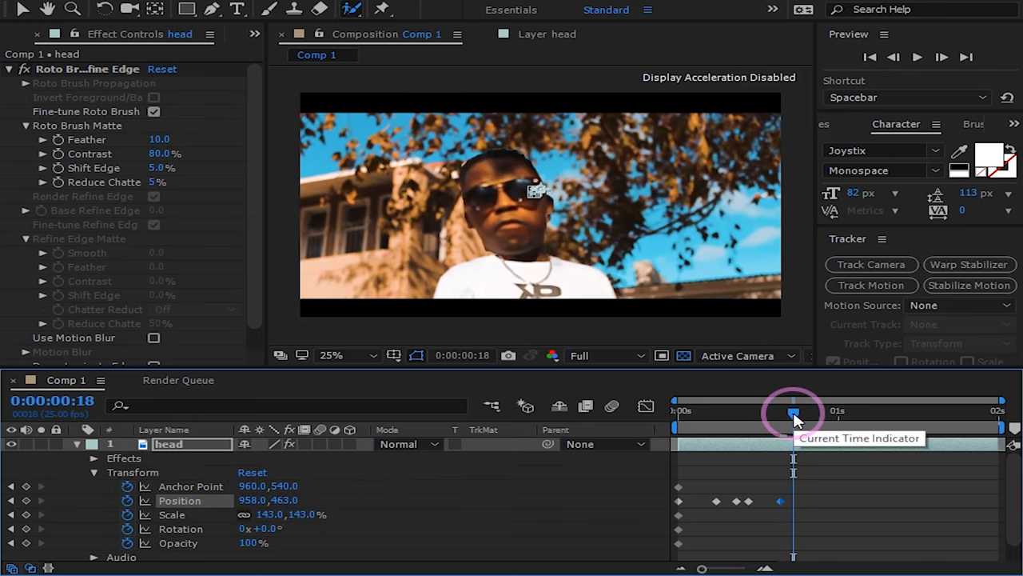
{"action": "left_click_drag", "start_coordinate": [794, 413], "coordinate": [807, 413]}
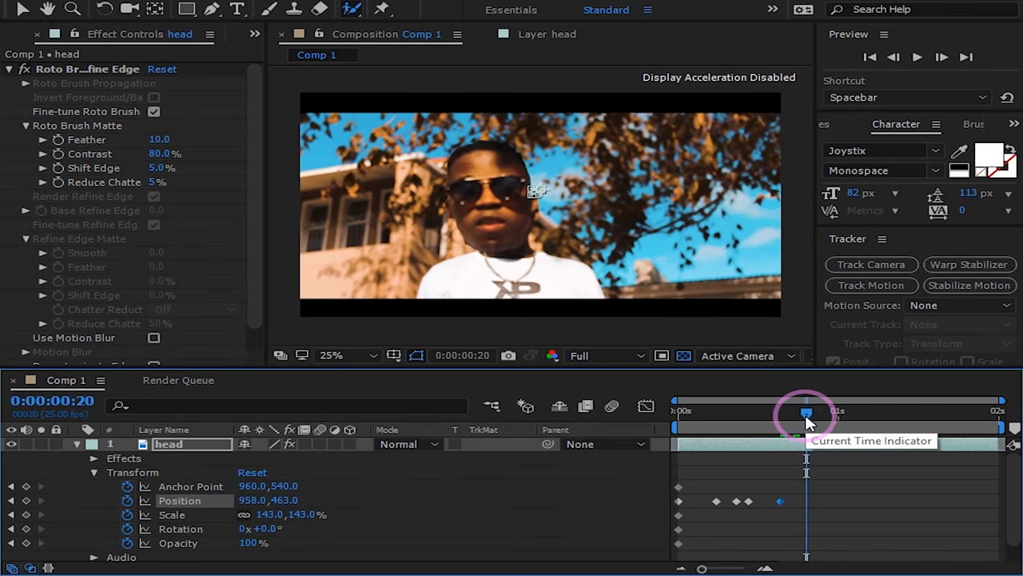
{"action": "left_click_drag", "start_coordinate": [806, 411], "coordinate": [793, 412]}
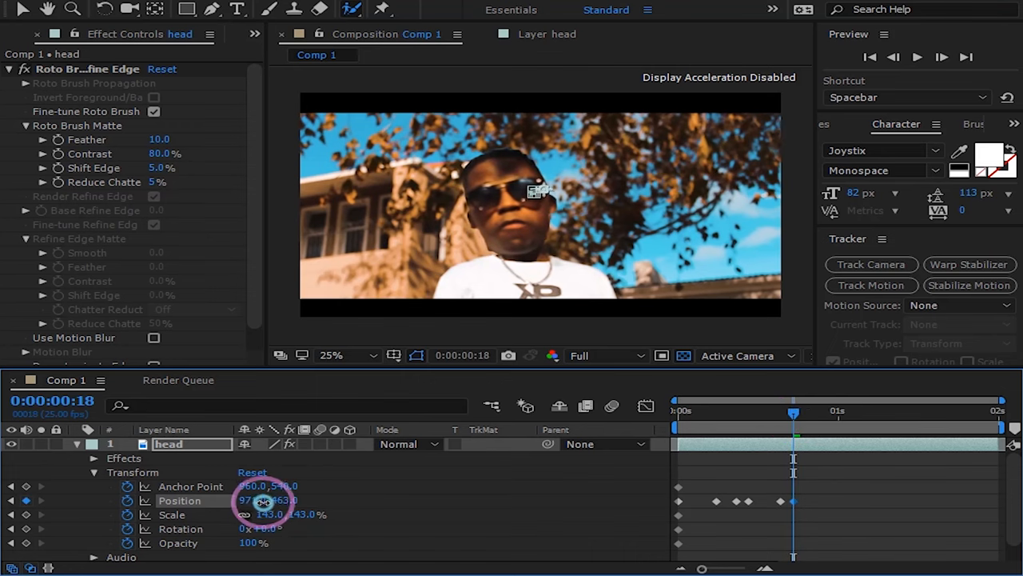
{"action": "left_click", "coordinate": [804, 410]}
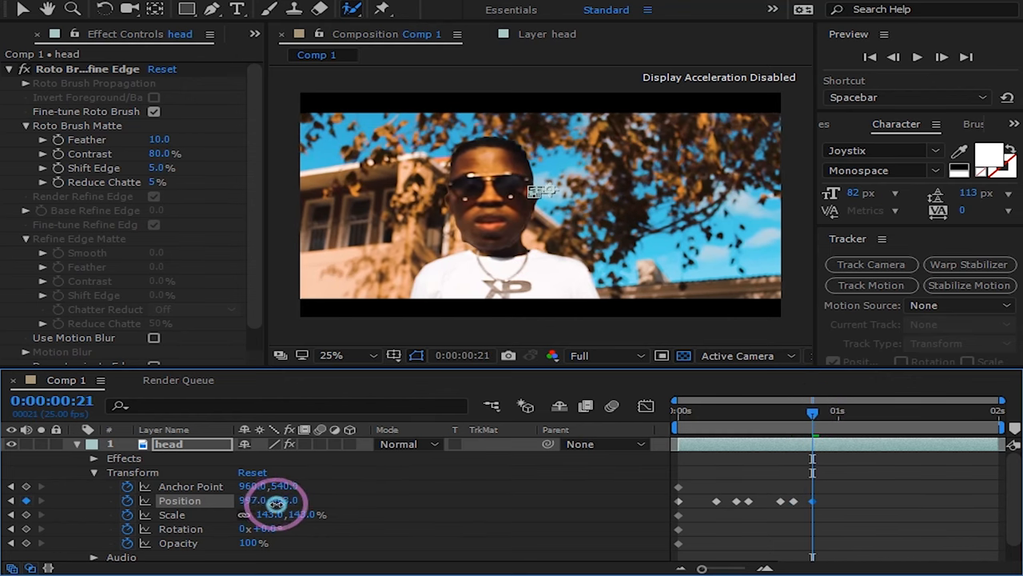
Step: Shift the head sideways to follow the body at frames 21 and 23
{"action": "left_click_drag", "start_coordinate": [813, 411], "coordinate": [823, 410]}
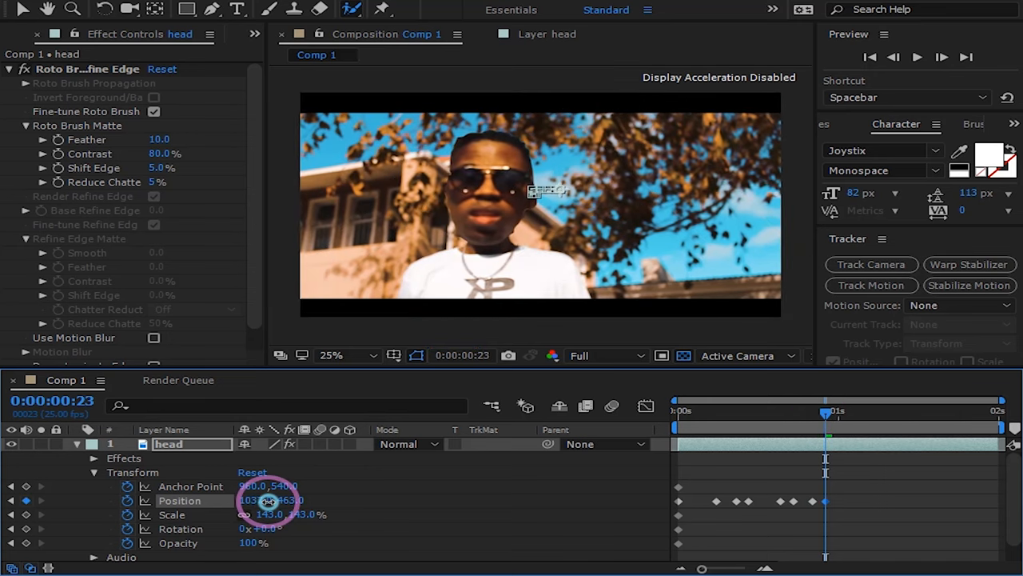
{"action": "left_click_drag", "start_coordinate": [268, 499], "coordinate": [304, 502]}
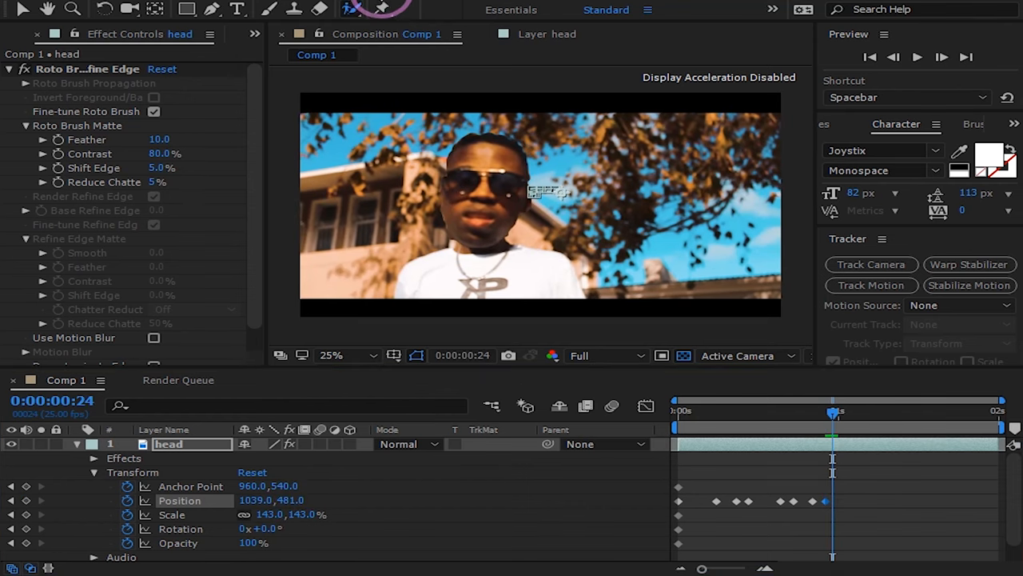
{"action": "left_click", "coordinate": [661, 354]}
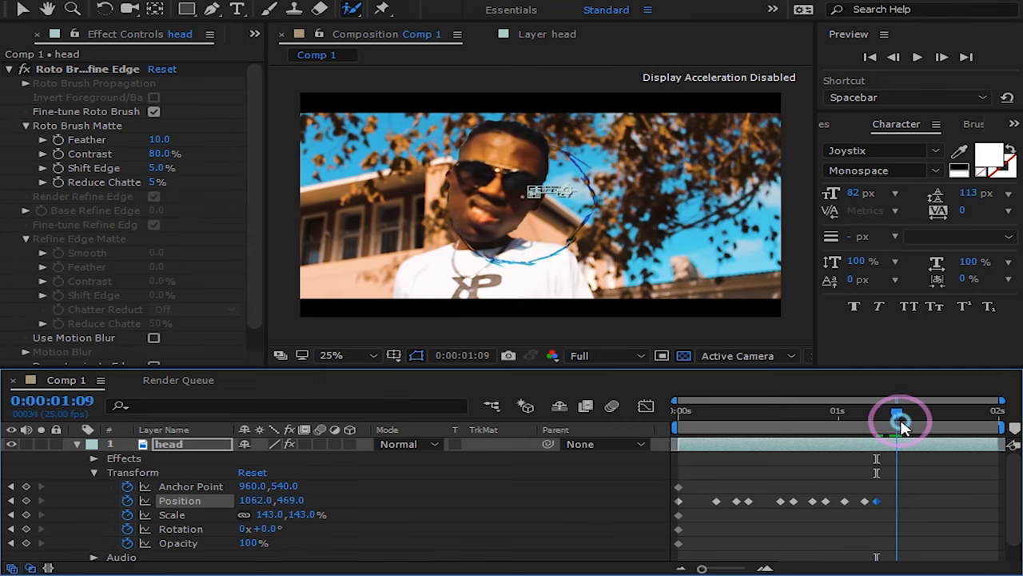
Step: Keyframe the head's position onto the body on the final frames near the clip's end
{"action": "left_click_drag", "start_coordinate": [900, 416], "coordinate": [908, 416]}
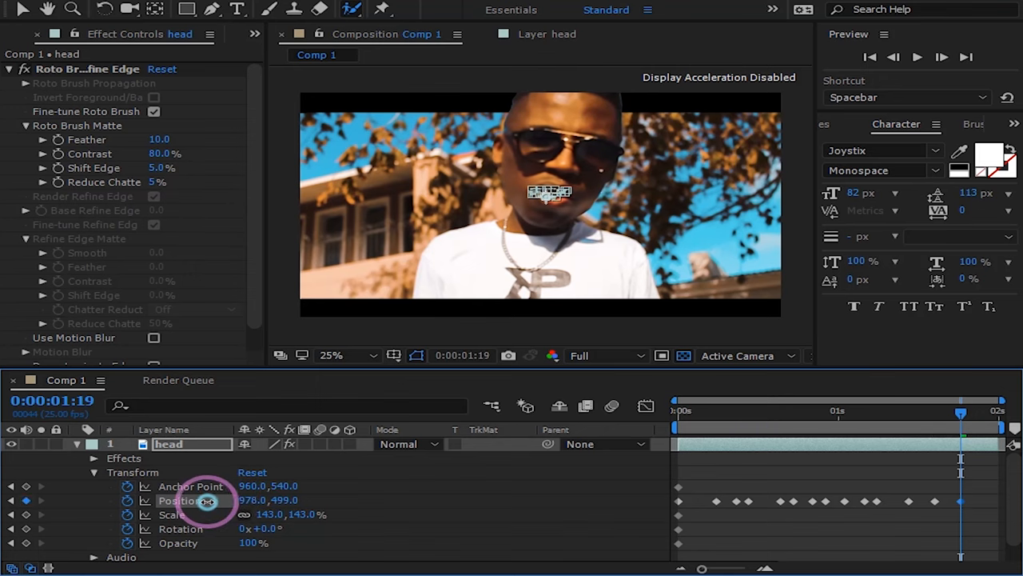
{"action": "left_click_drag", "start_coordinate": [960, 413], "coordinate": [949, 414]}
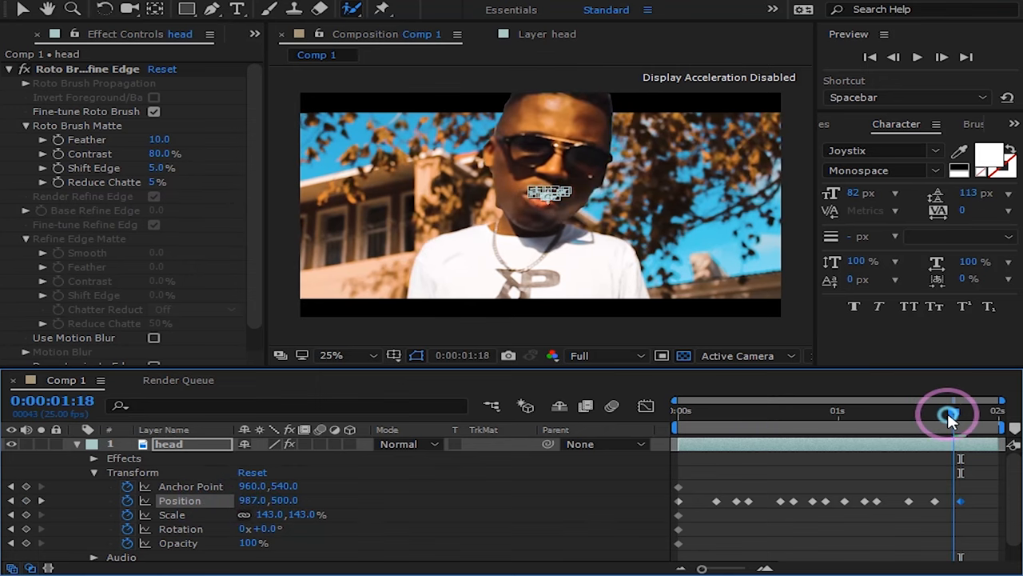
{"action": "left_click_drag", "start_coordinate": [950, 415], "coordinate": [963, 416]}
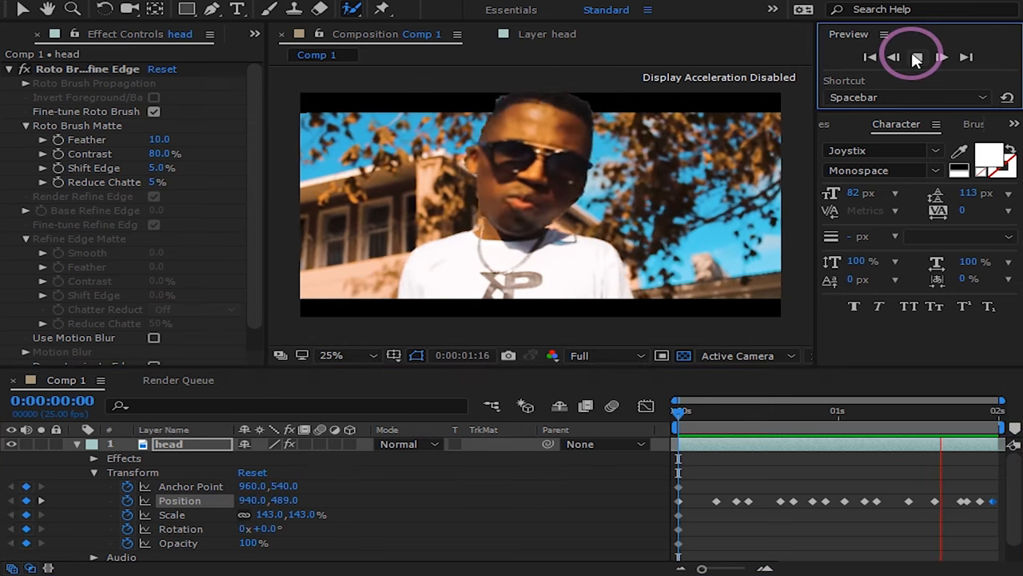
Step: Stop the preview and apply Easy Ease to all selected head position keyframes
{"action": "left_click", "coordinate": [917, 57]}
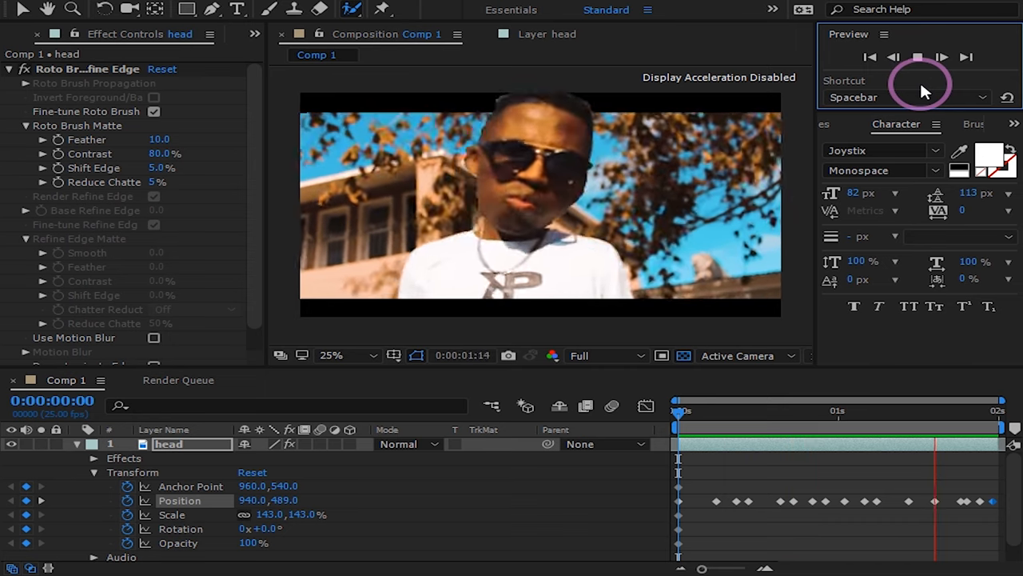
{"action": "left_click", "coordinate": [918, 57]}
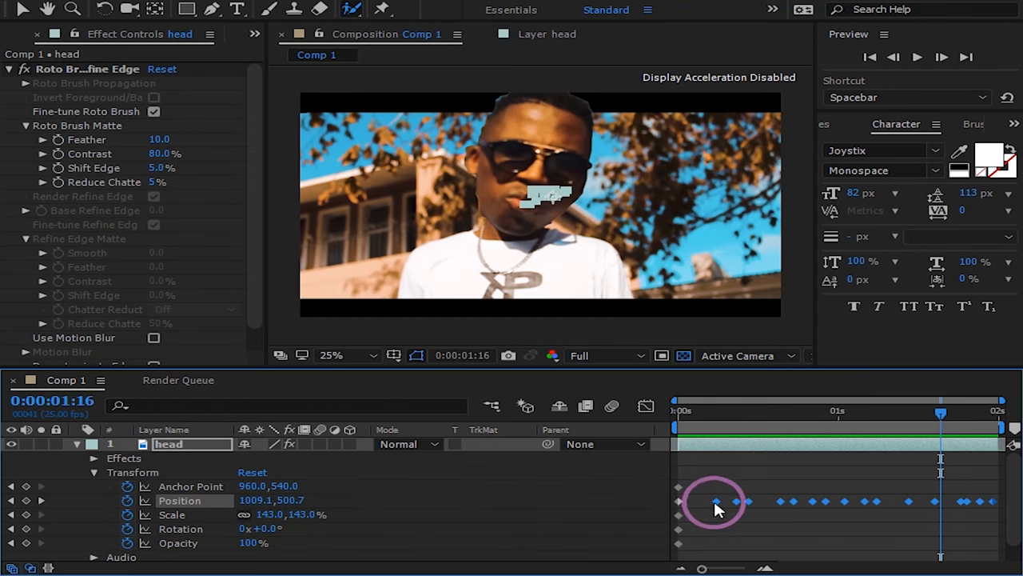
{"action": "right_click", "coordinate": [715, 501]}
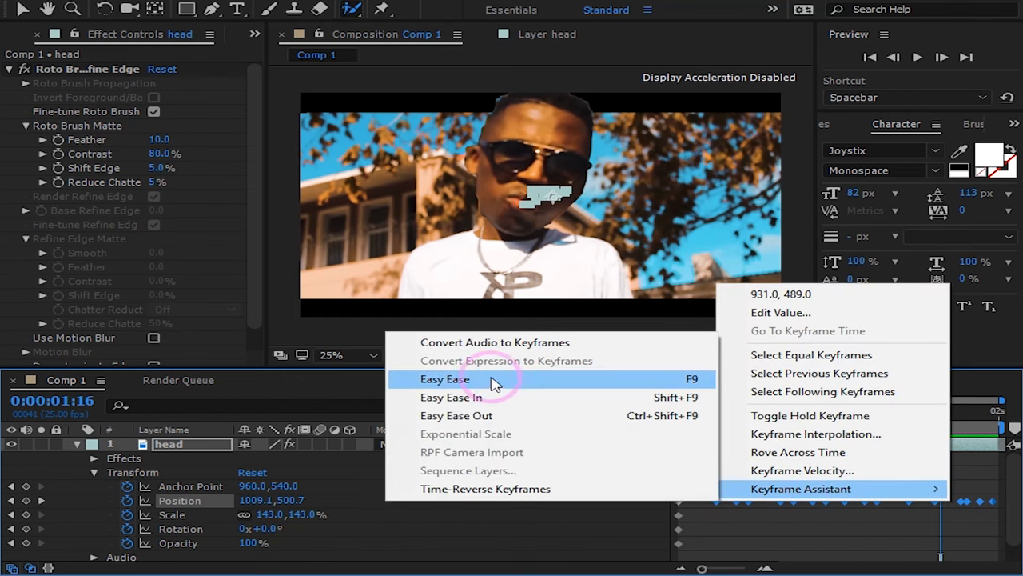
{"action": "left_click", "coordinate": [445, 378]}
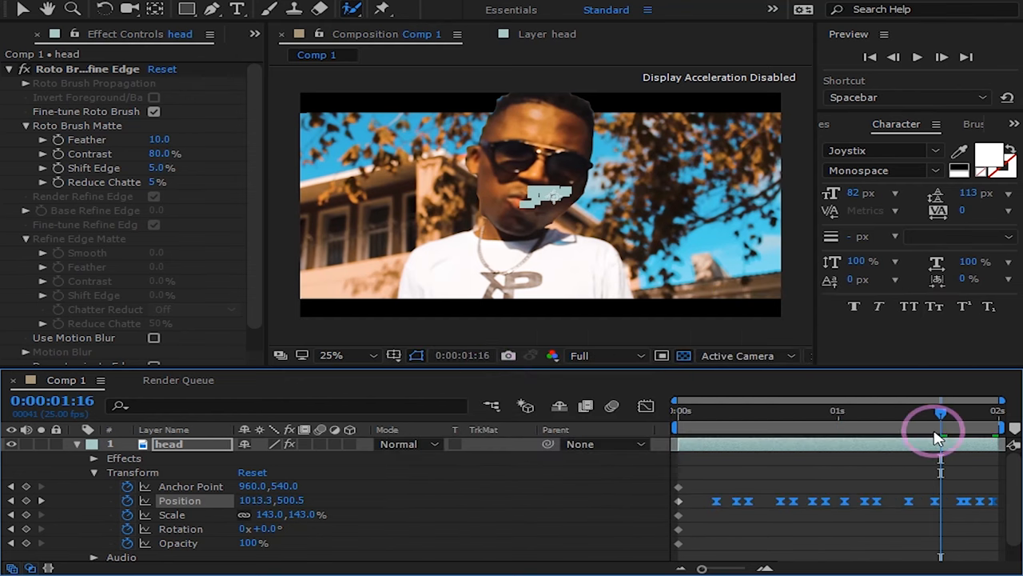